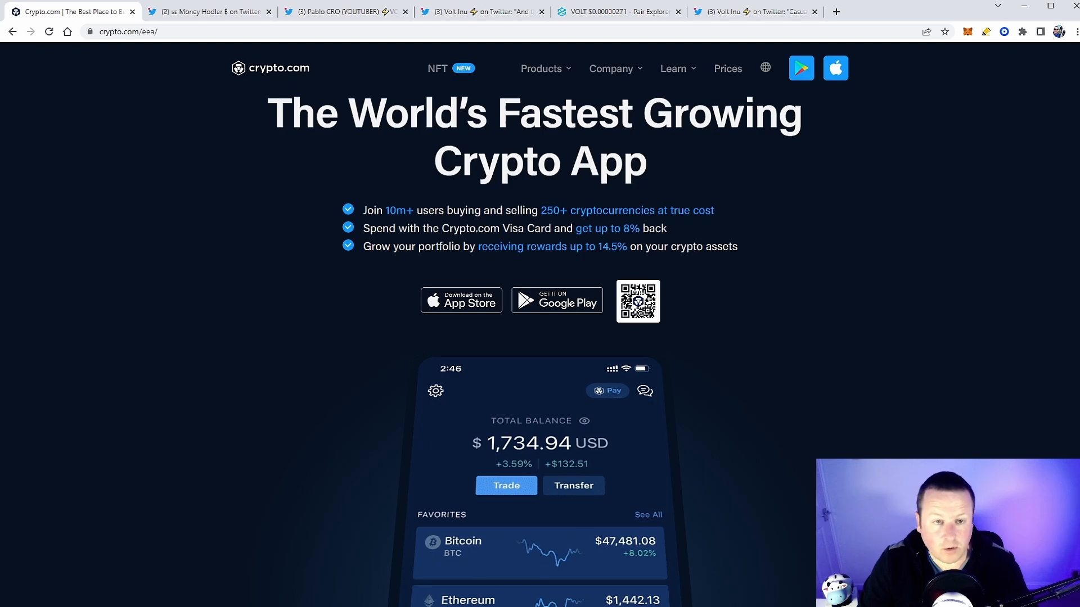
# Switch to the Money Hodler tweet announcing VOLT on Crypto.com, Binance and KuCoin next.
pyautogui.click(206, 12)
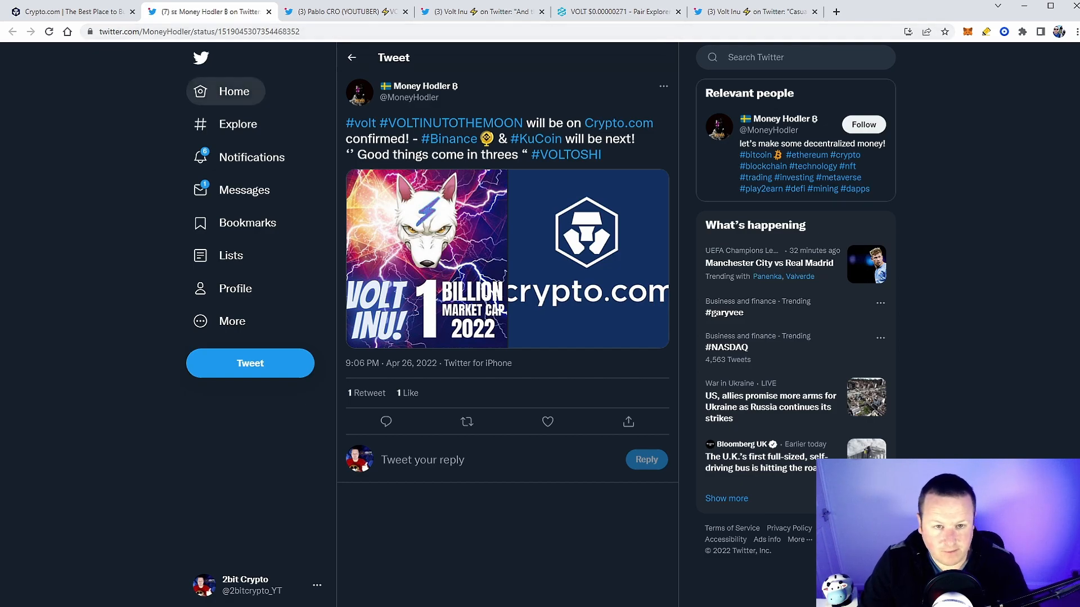
pyautogui.moveTo(238, 222)
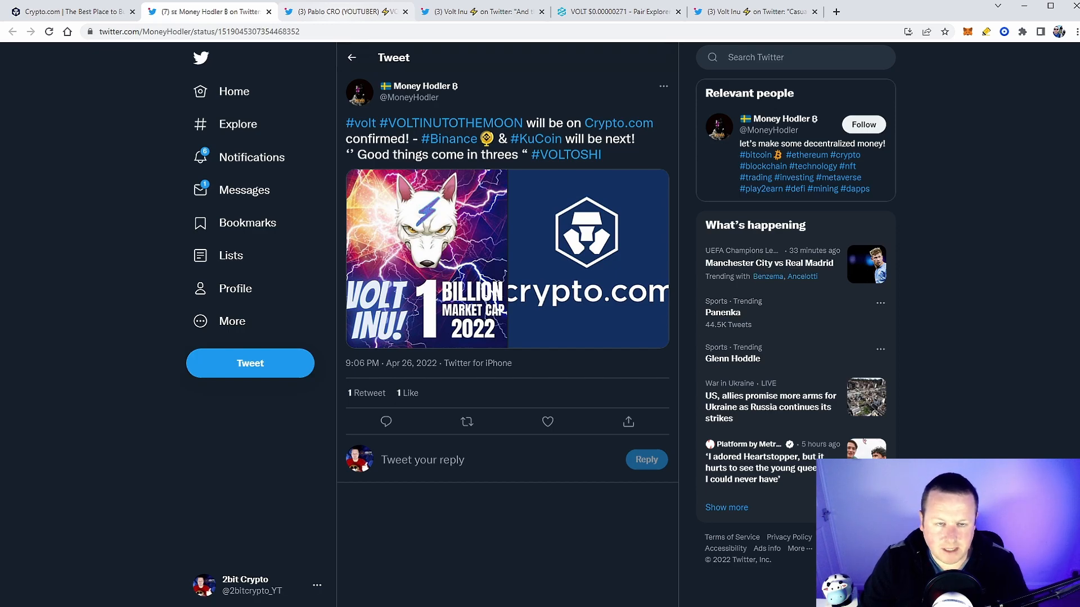
# Switch to Pablo CRO's tweet with the Volt Inu 'CEX incoming' Crypto.com graphic.
pyautogui.click(338, 12)
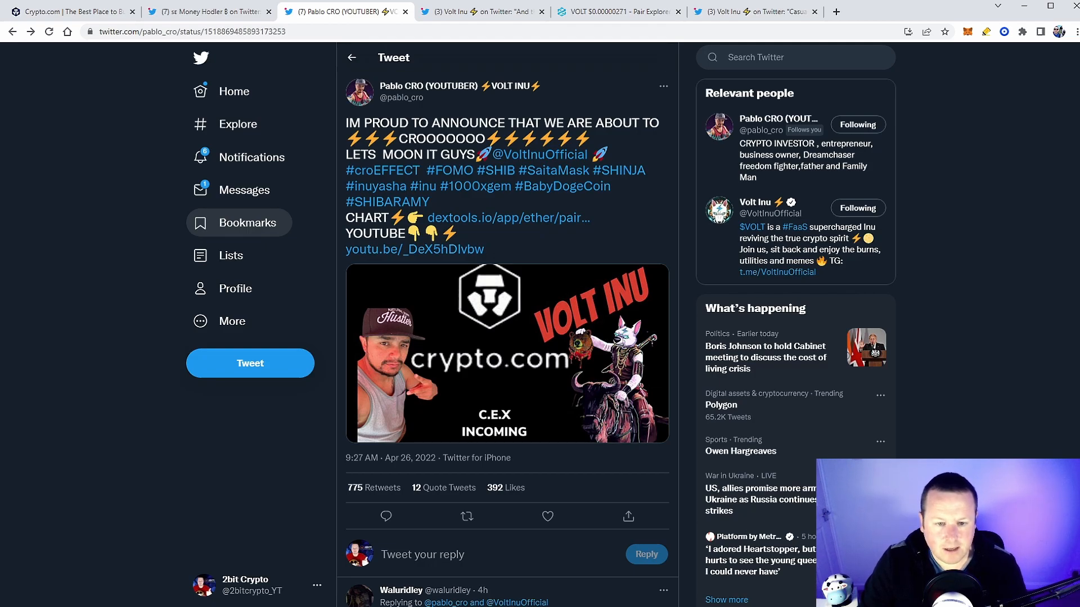
pyautogui.moveTo(223, 256)
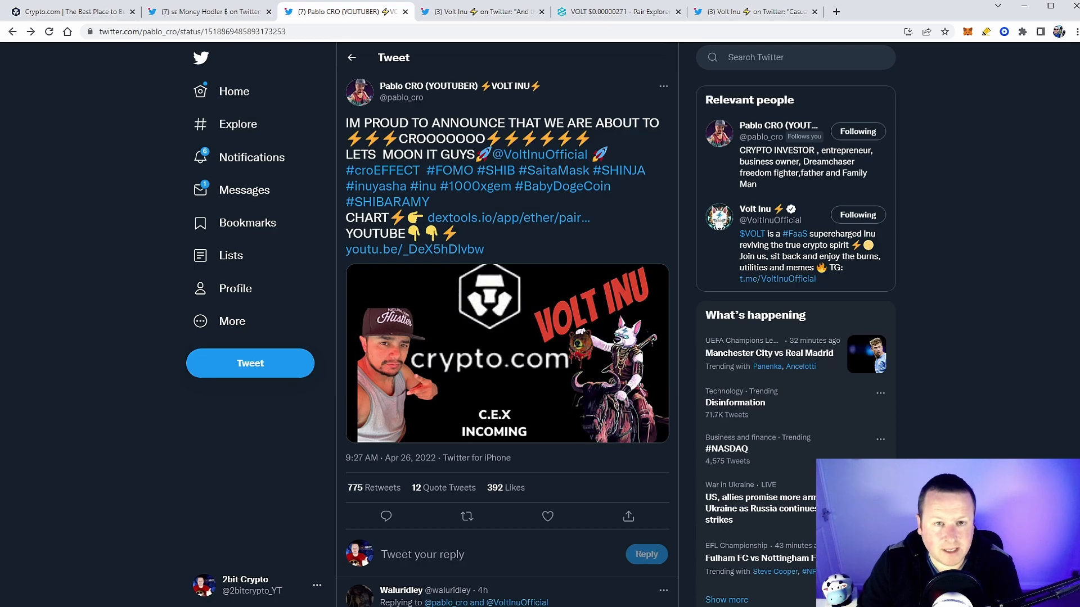
# Glance at the DEXTools chart, page through the Volt Inu buy-alert photos, then return to VOLT/WETH.
pyautogui.click(617, 12)
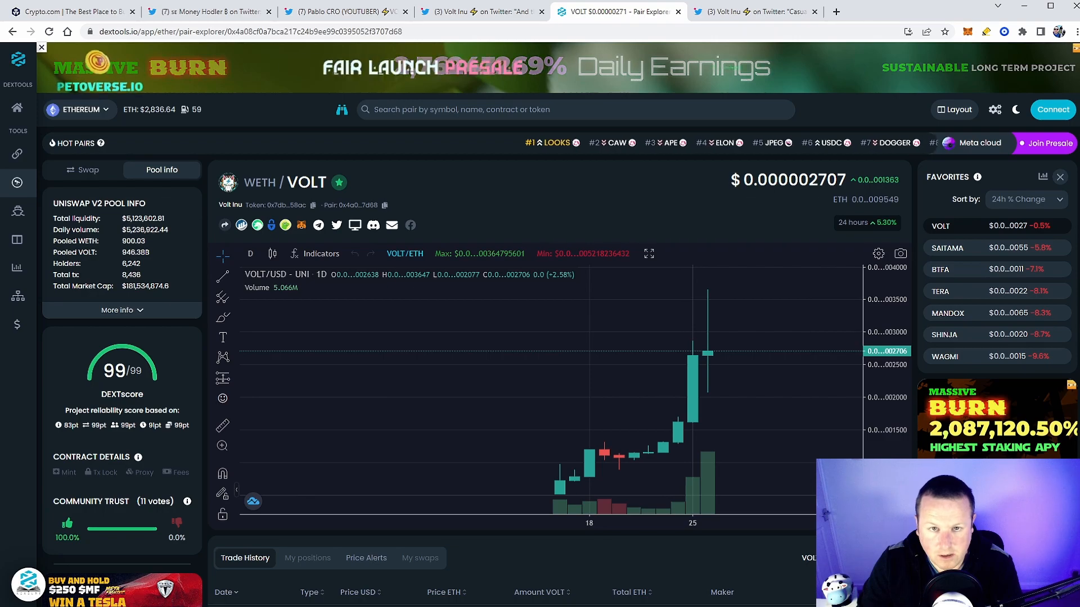
pyautogui.click(482, 12)
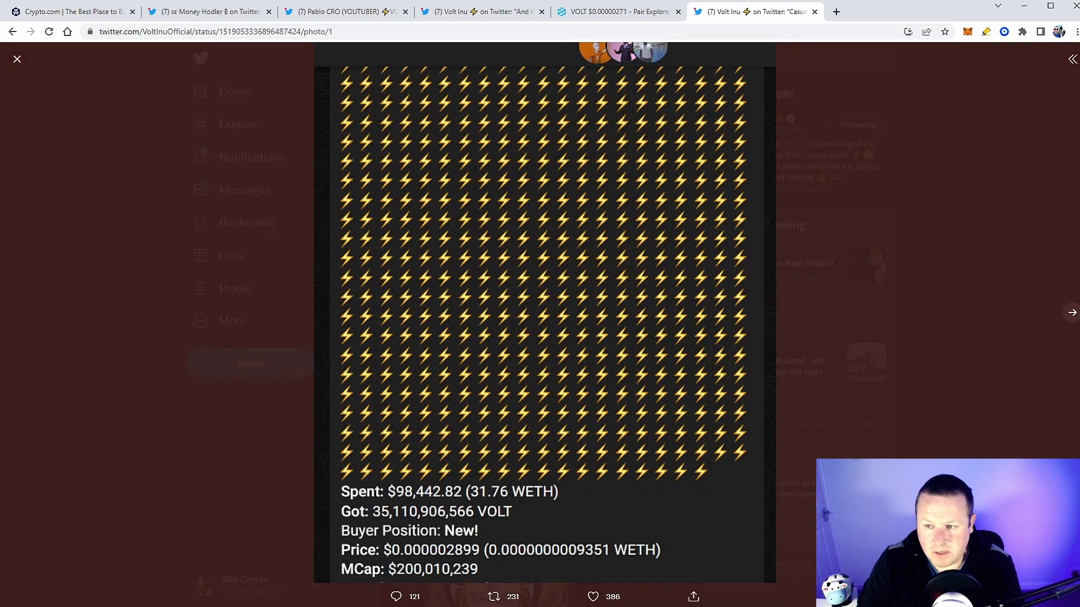
pyautogui.click(1061, 312)
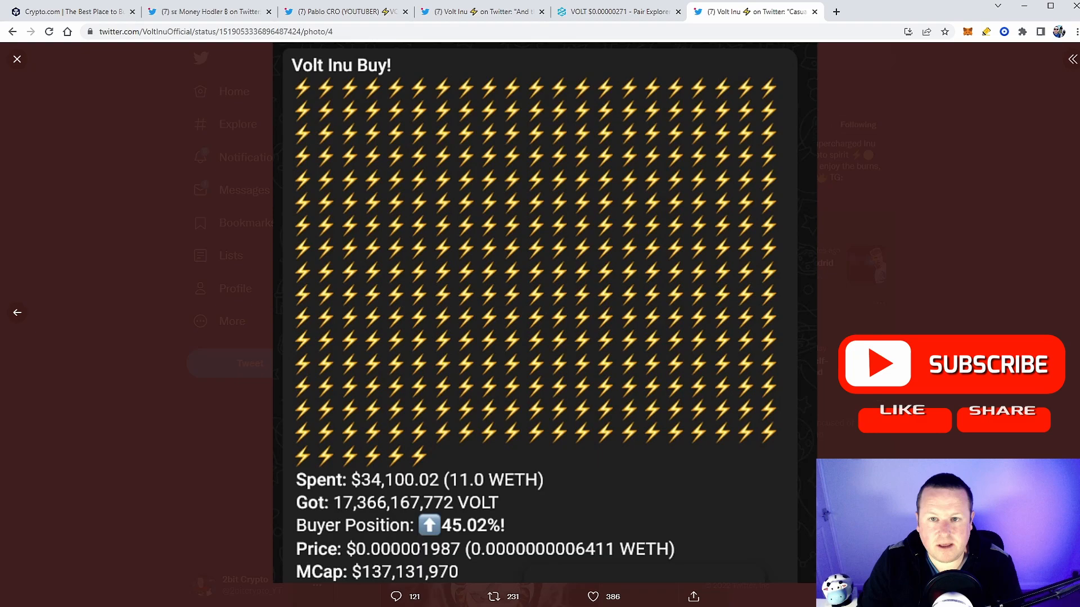
pyautogui.click(616, 12)
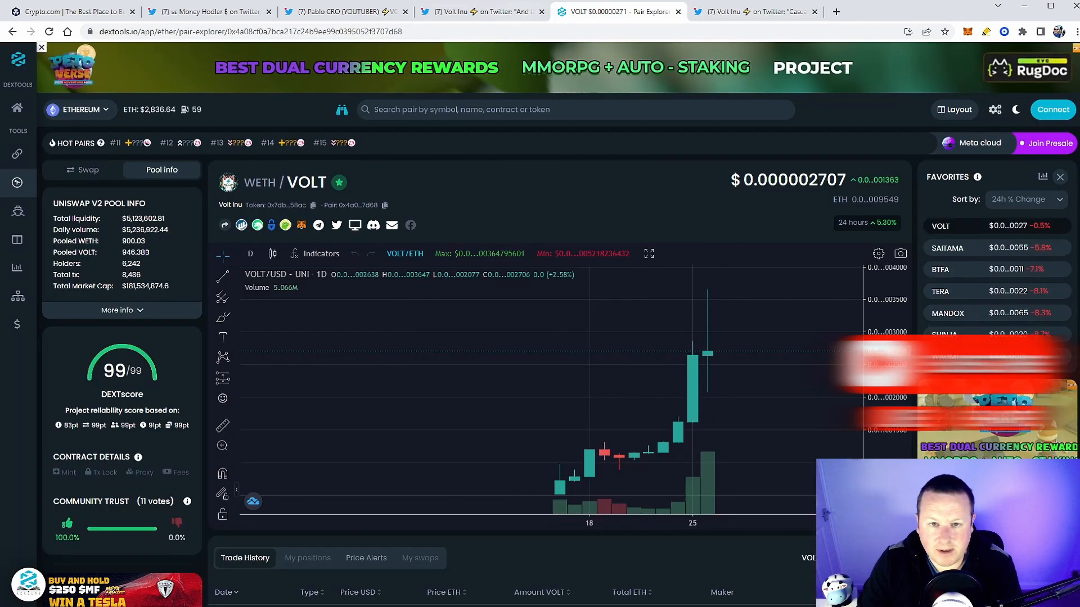
# Read Volt Inu's Hoo exchange listing tweet, then return to the VOLT/WETH DEXTools chart.
pyautogui.click(462, 11)
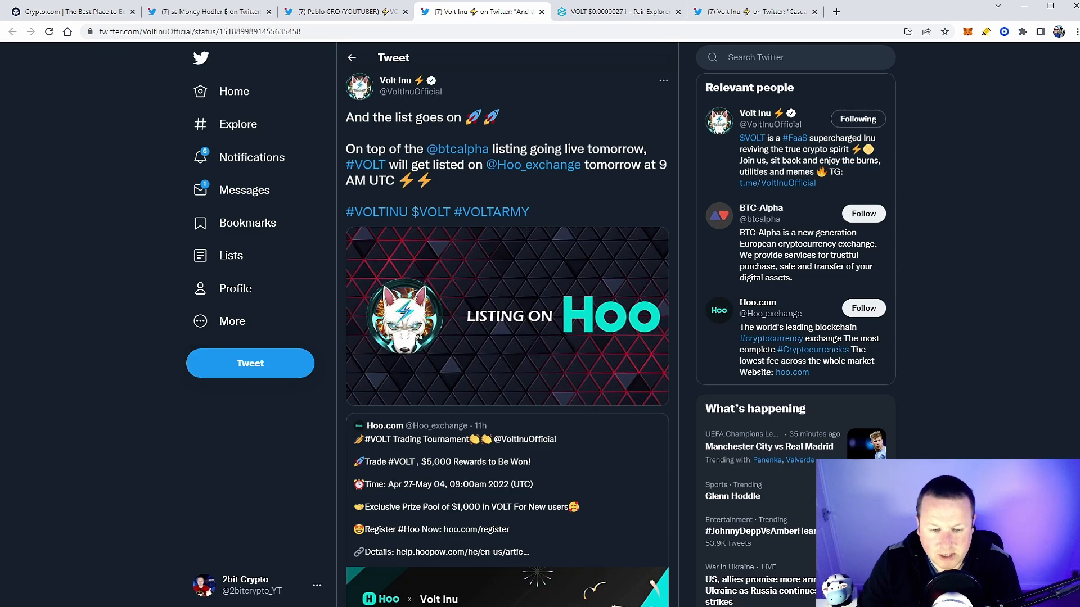
pyautogui.moveTo(533, 165)
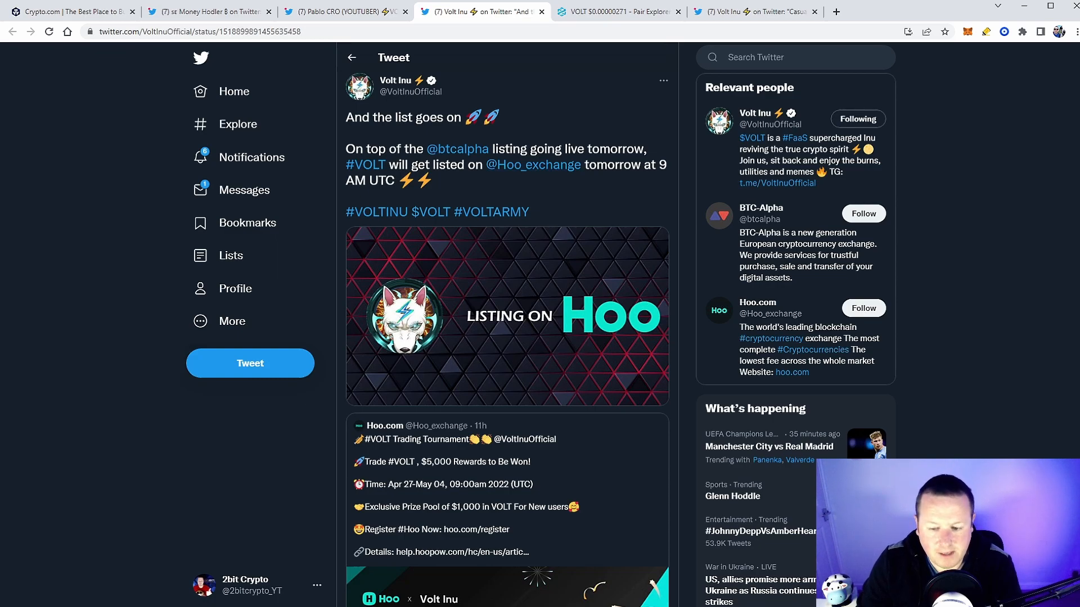
pyautogui.moveTo(533, 164)
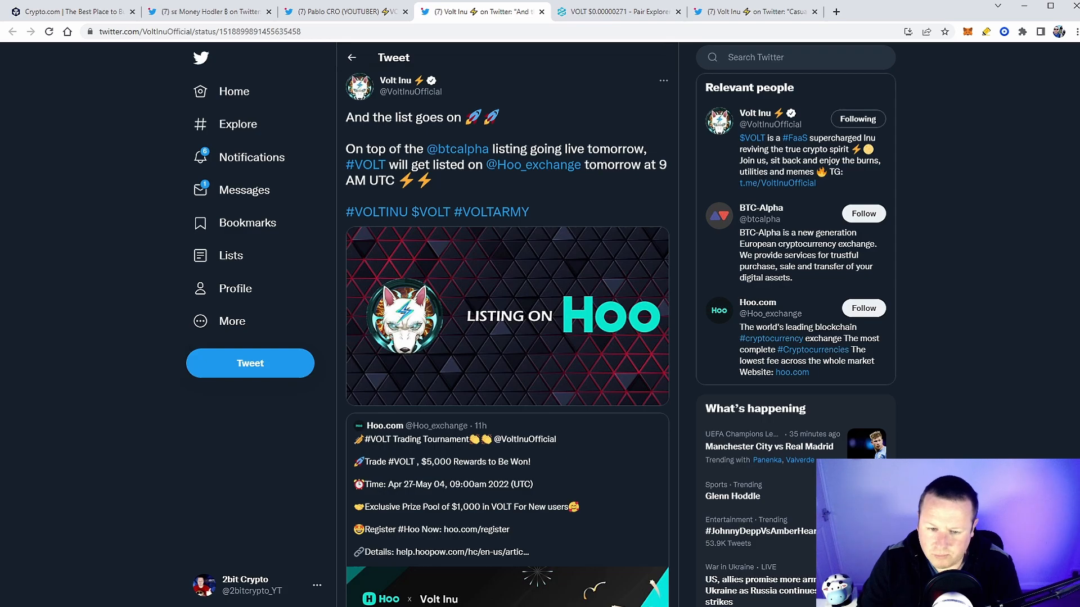
pyautogui.moveTo(239, 222)
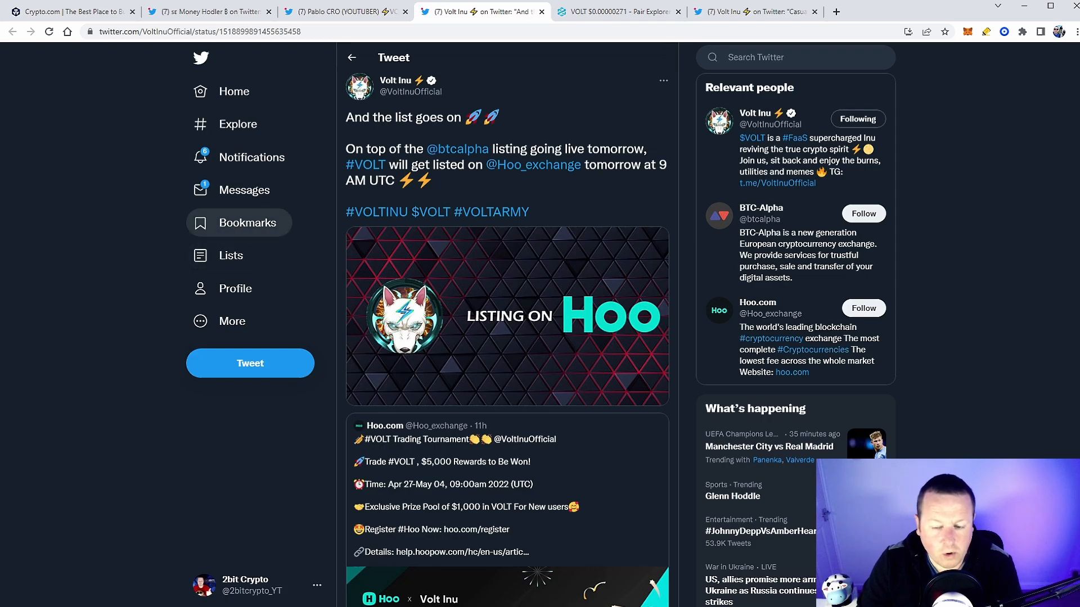
pyautogui.moveTo(238, 223)
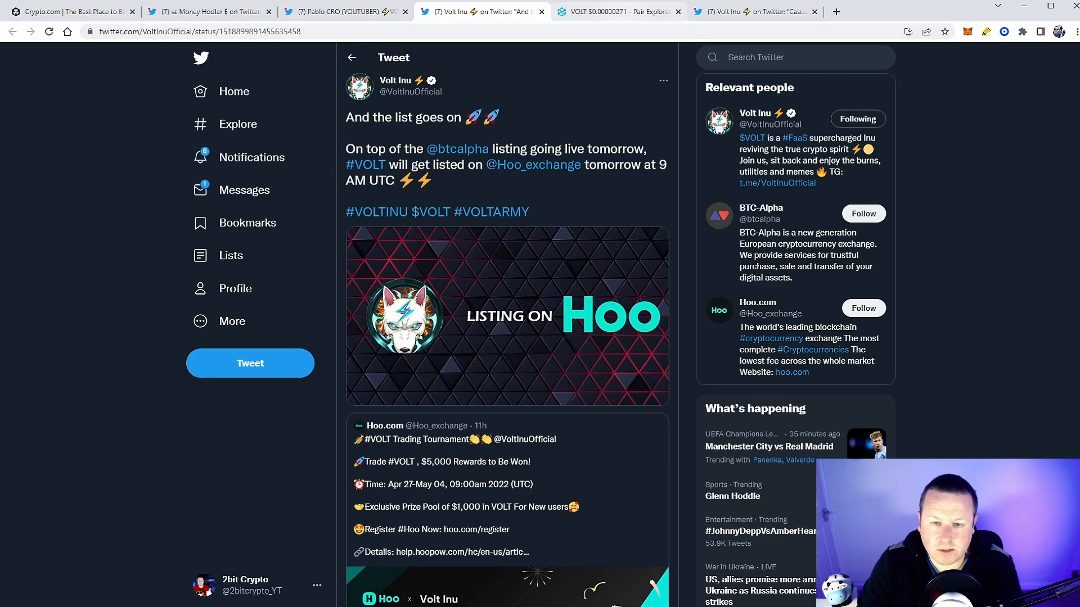
pyautogui.click(618, 12)
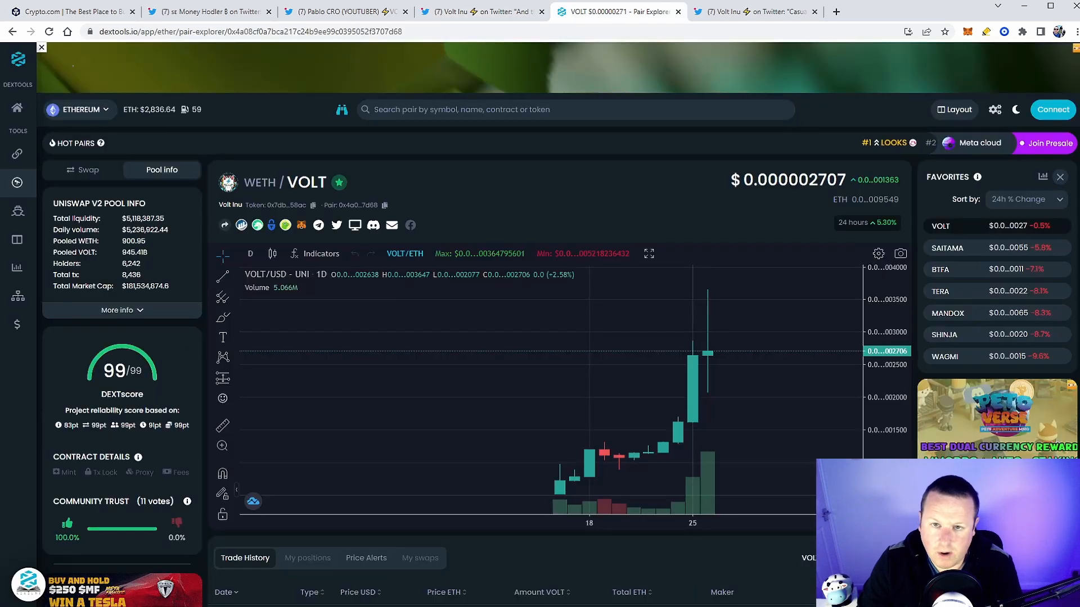